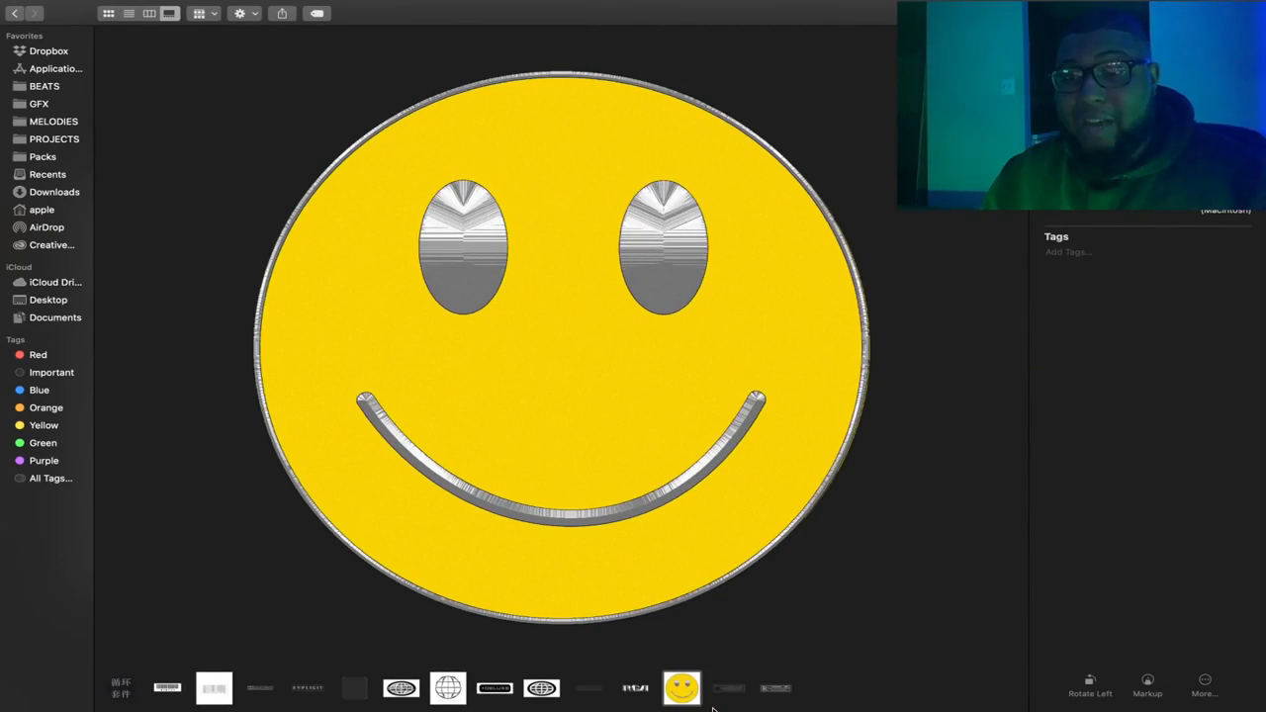
- Select the Restricted rating sticker thumbnail in the filmstrip to preview it after the chrome smiley
left_click(736, 685)
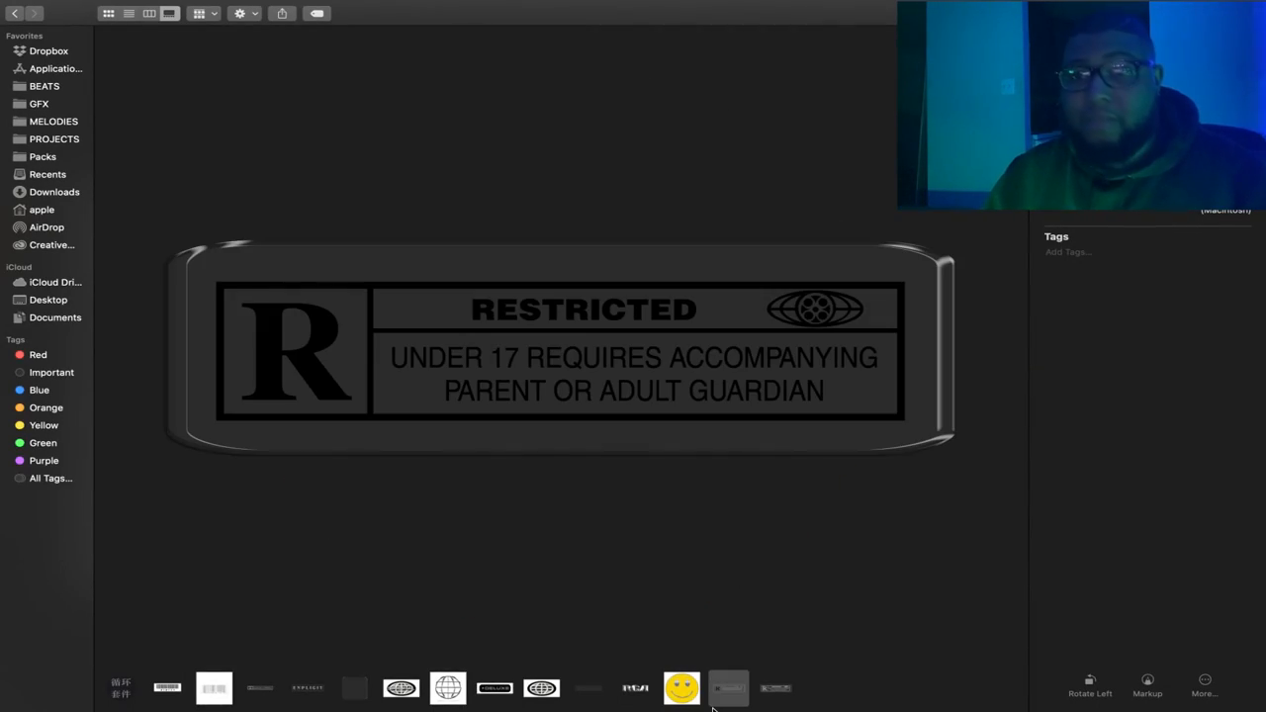